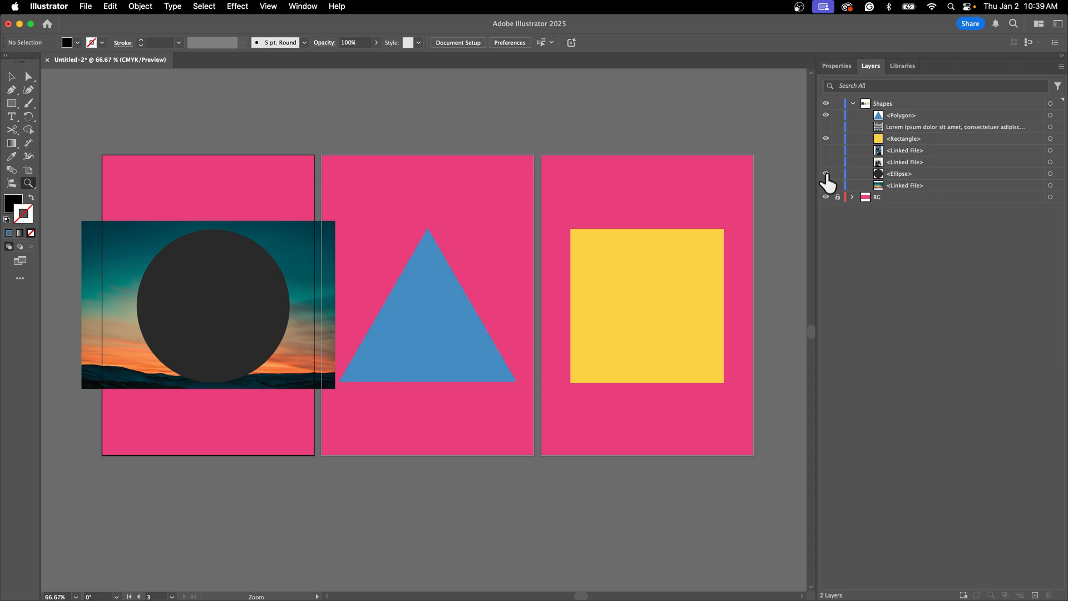
Show the sunset Linked File layer and select it with the dark circle.
left_click(904, 185)
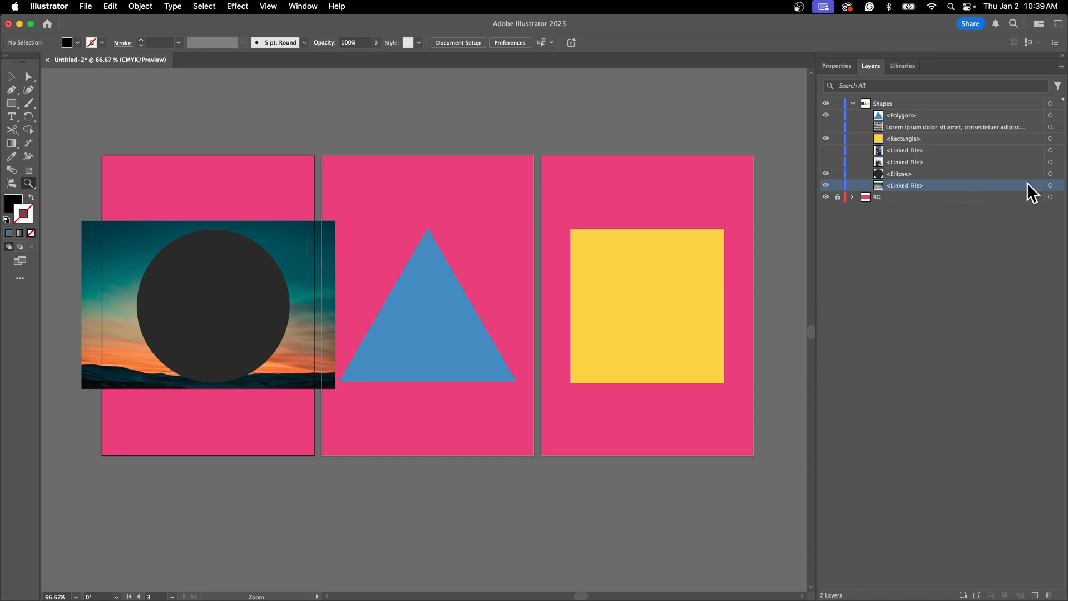
left_click(899, 174)
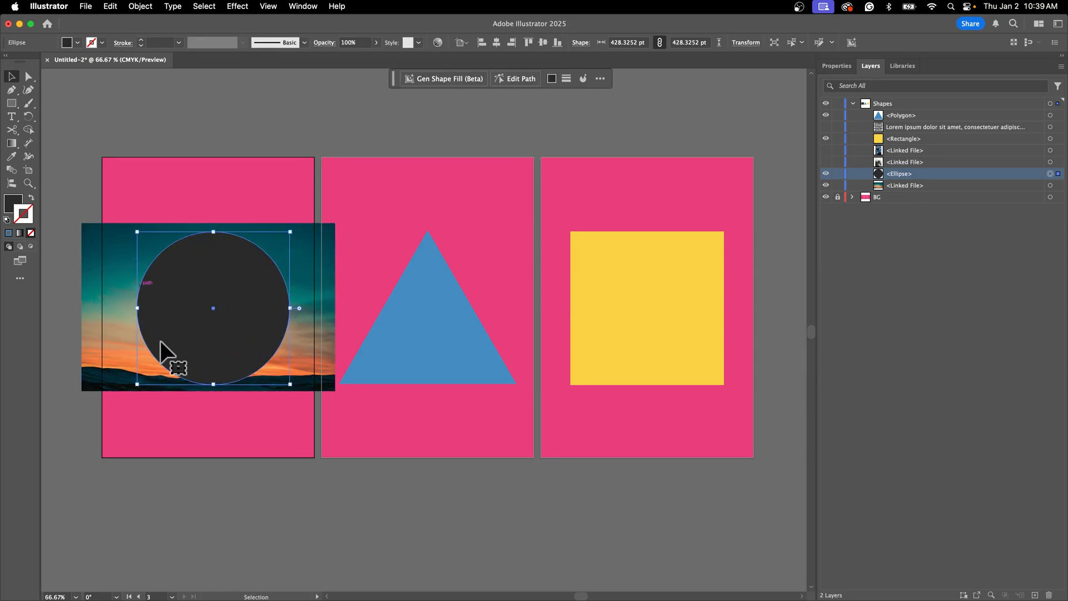
mouse_move(163, 286)
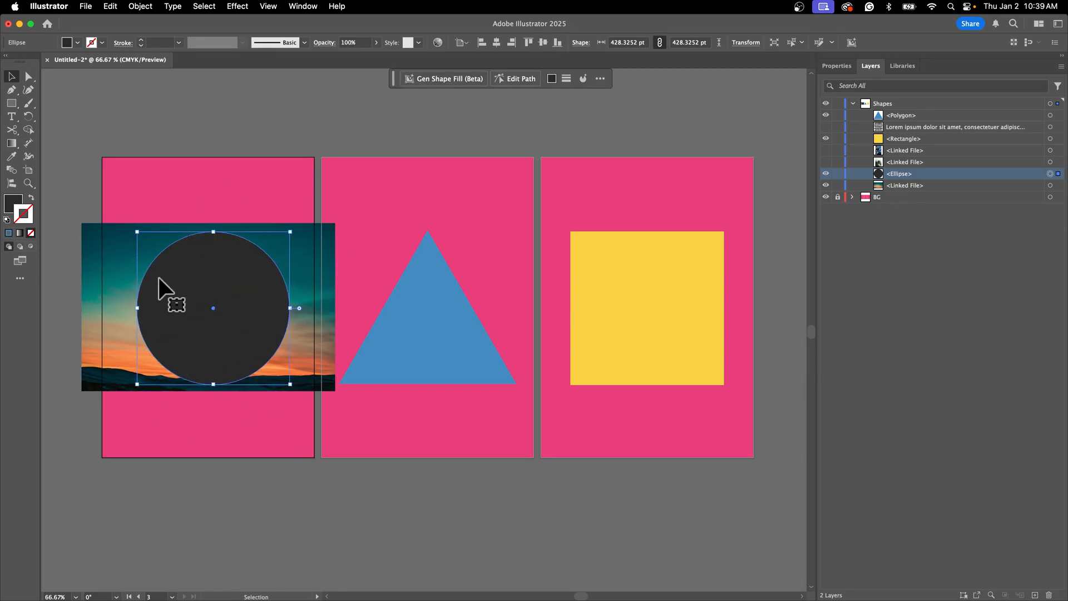
mouse_move(218, 262)
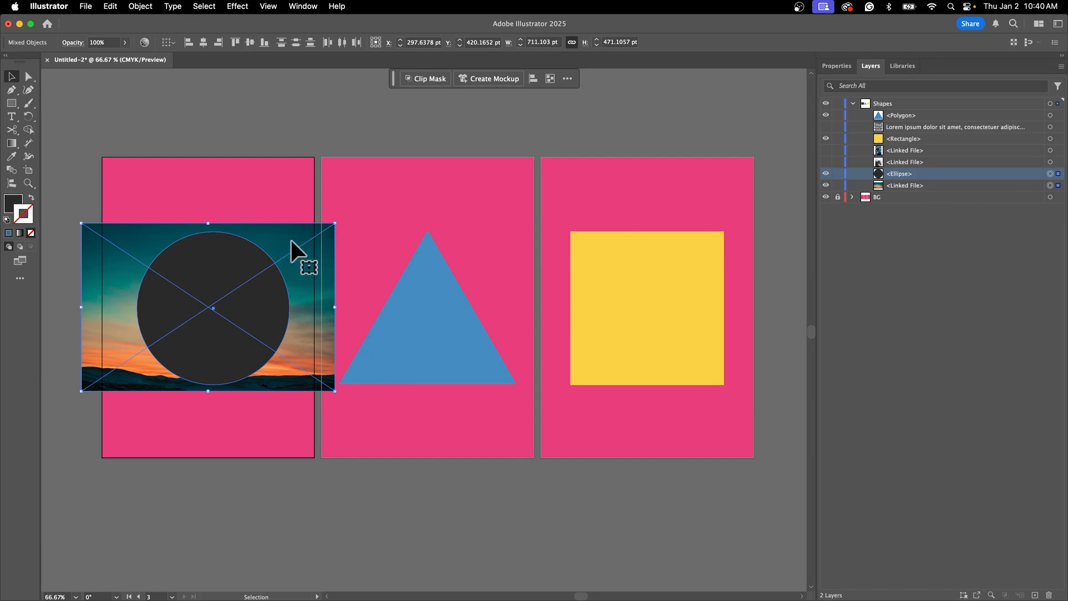
Make a clipping mask from the circle and sunset photo via the Object menu.
left_click(140, 6)
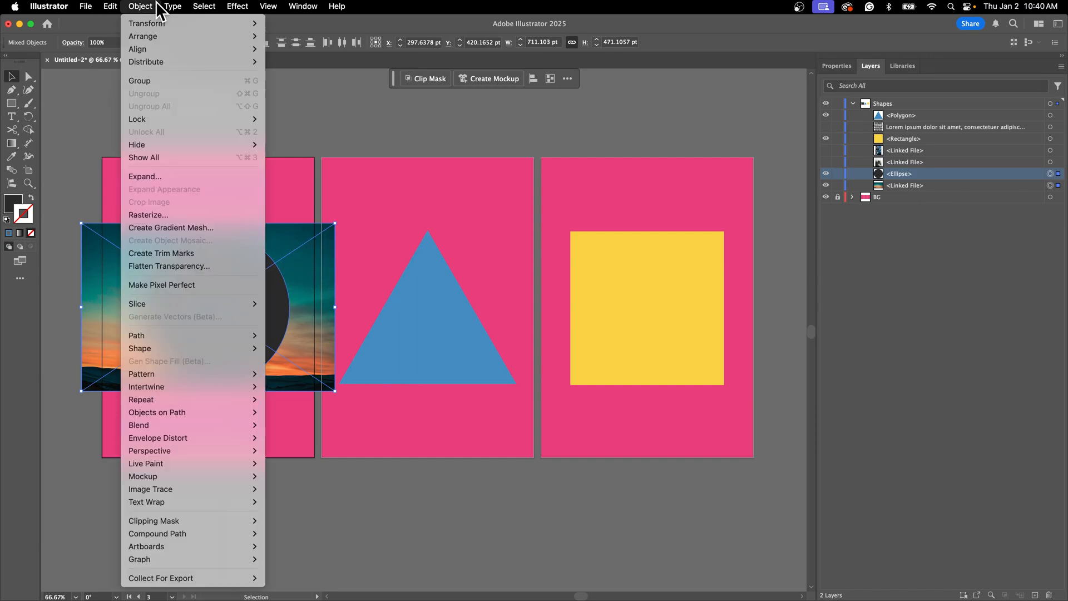
mouse_move(154, 520)
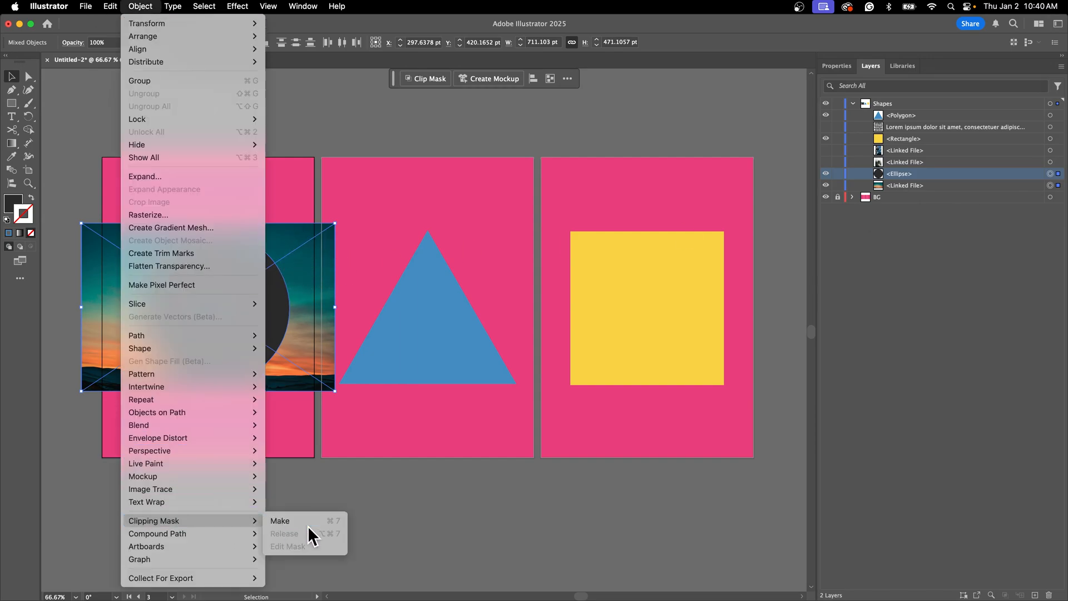
left_click(279, 521)
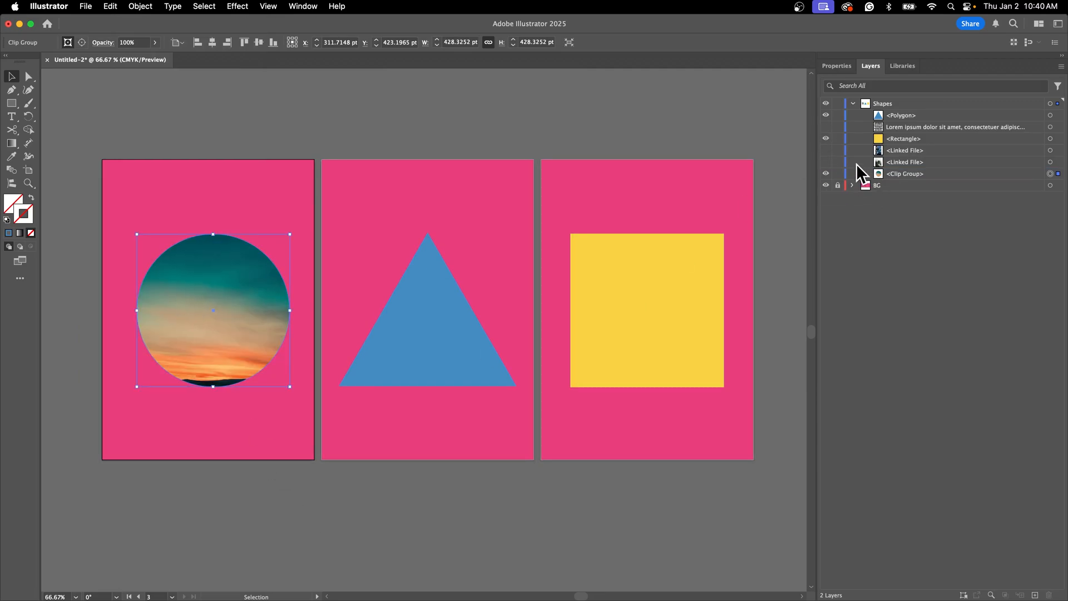
Isolate the circle clip group and drag the sunset photo so the horizon sits near the bottom.
left_click(867, 174)
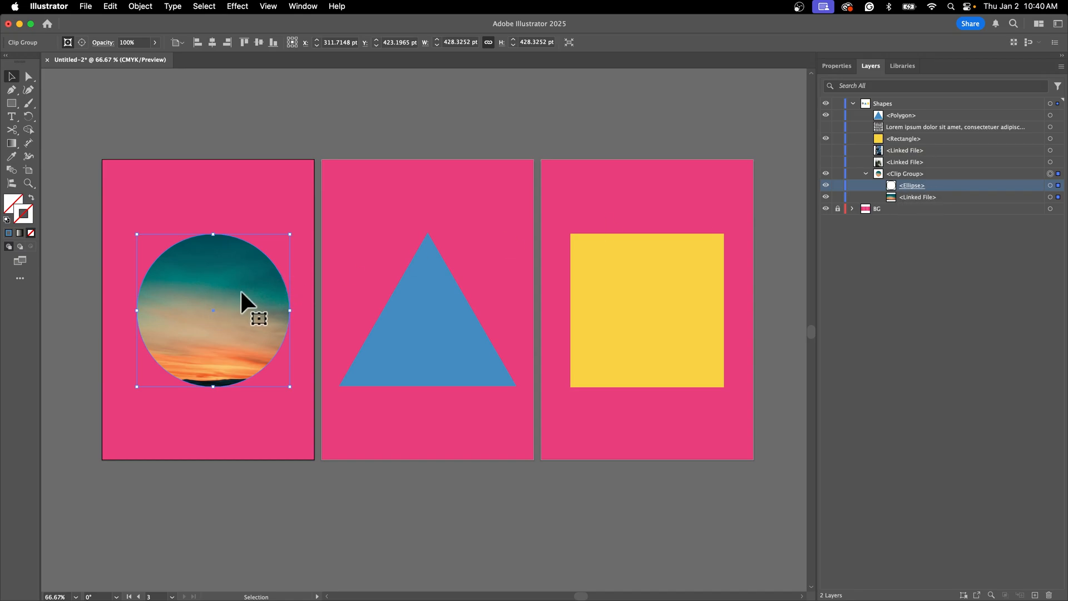
double_click(213, 310)
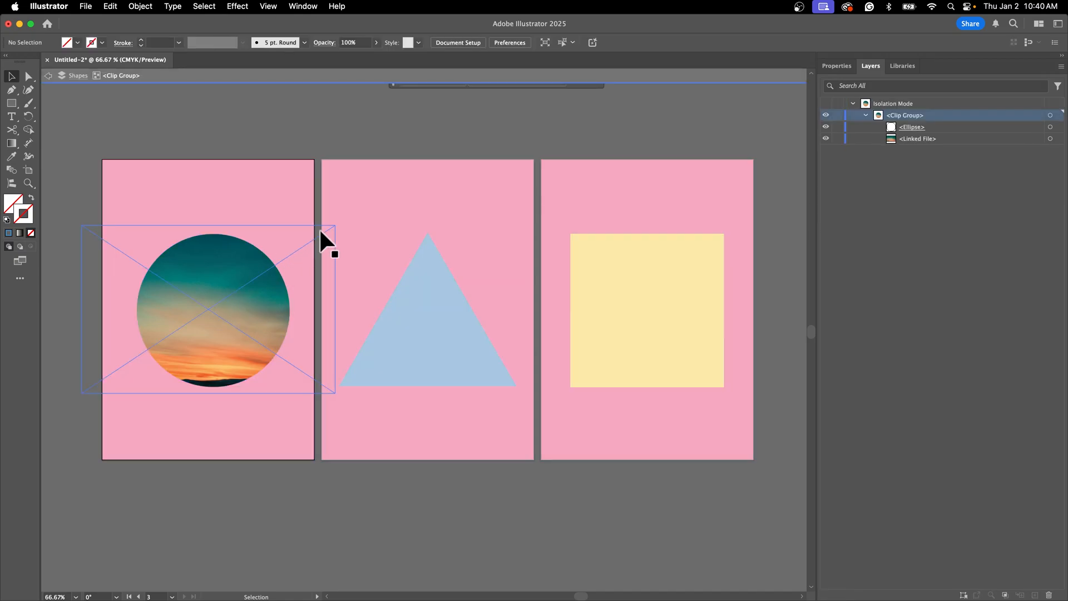
left_click_drag(327, 239, 242, 262)
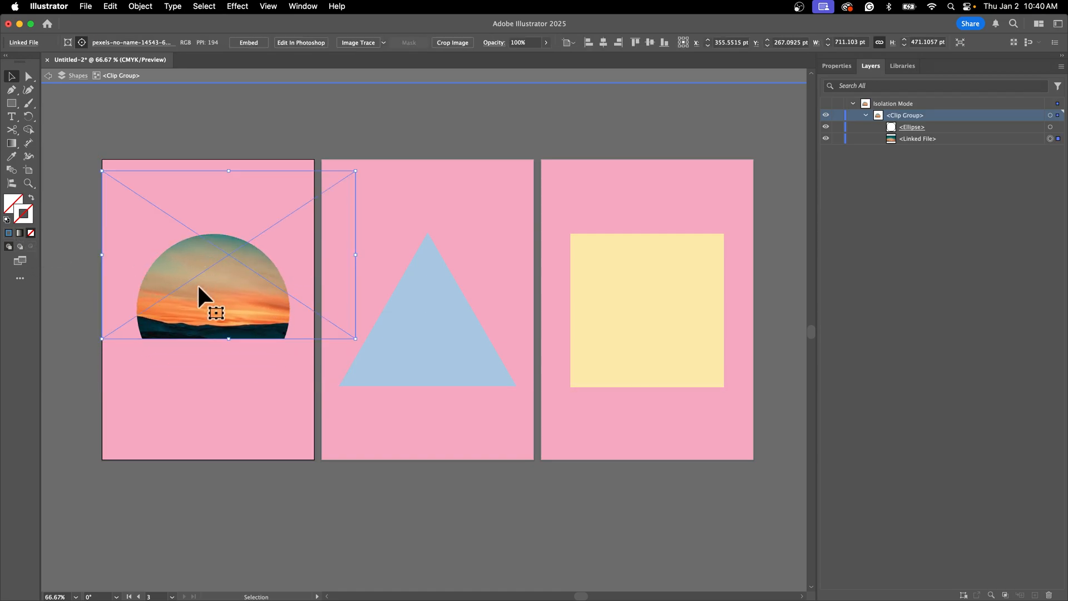
left_click_drag(215, 293, 225, 357)
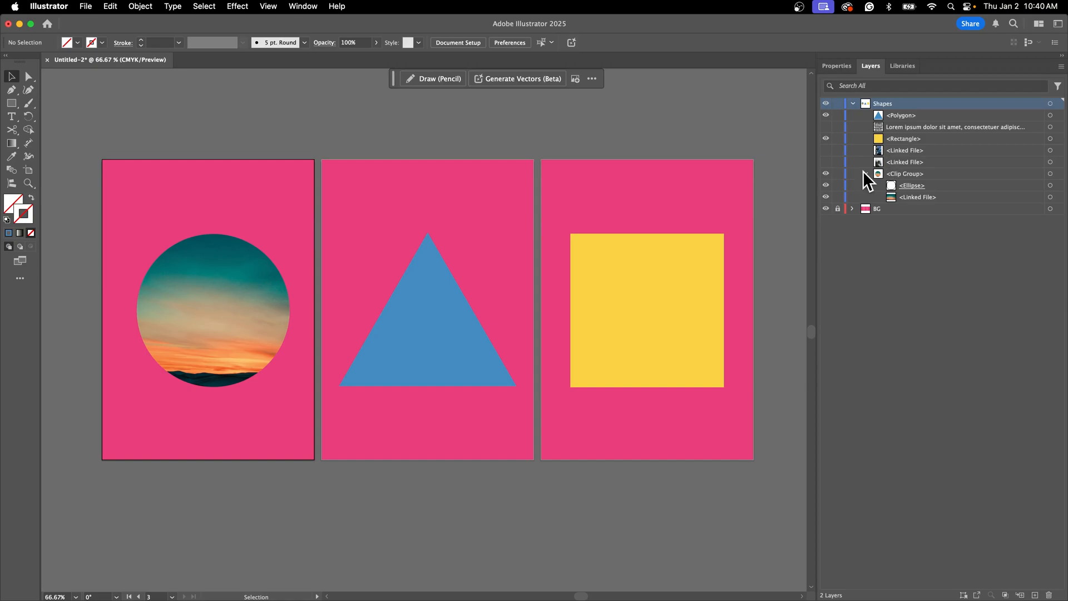
Show the Lorem ipsum text layer, then select the blue triangle and the paragraph together.
left_click(865, 173)
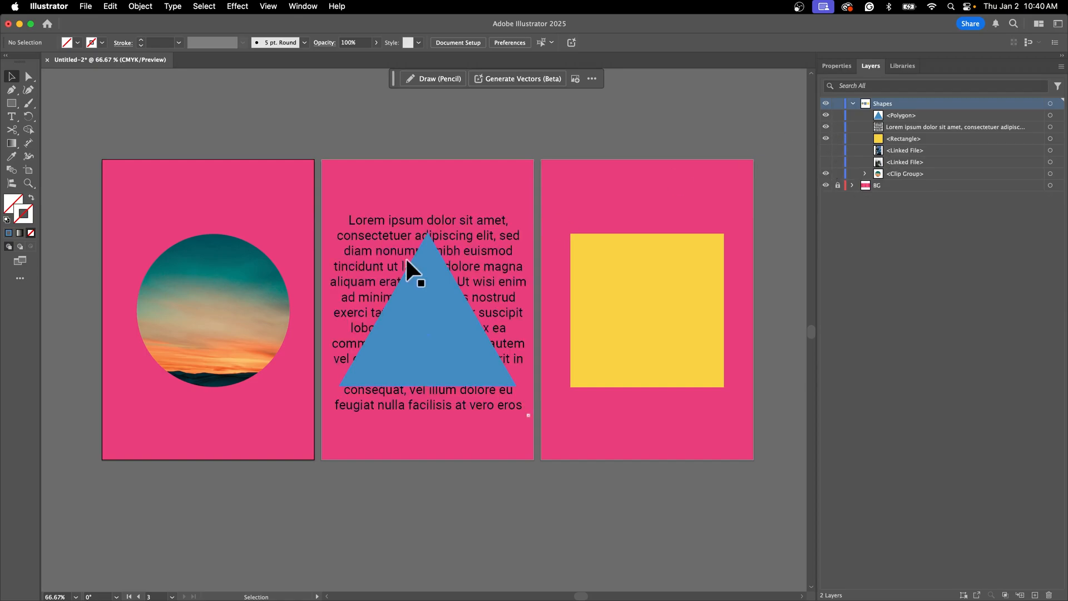
mouse_move(456, 273)
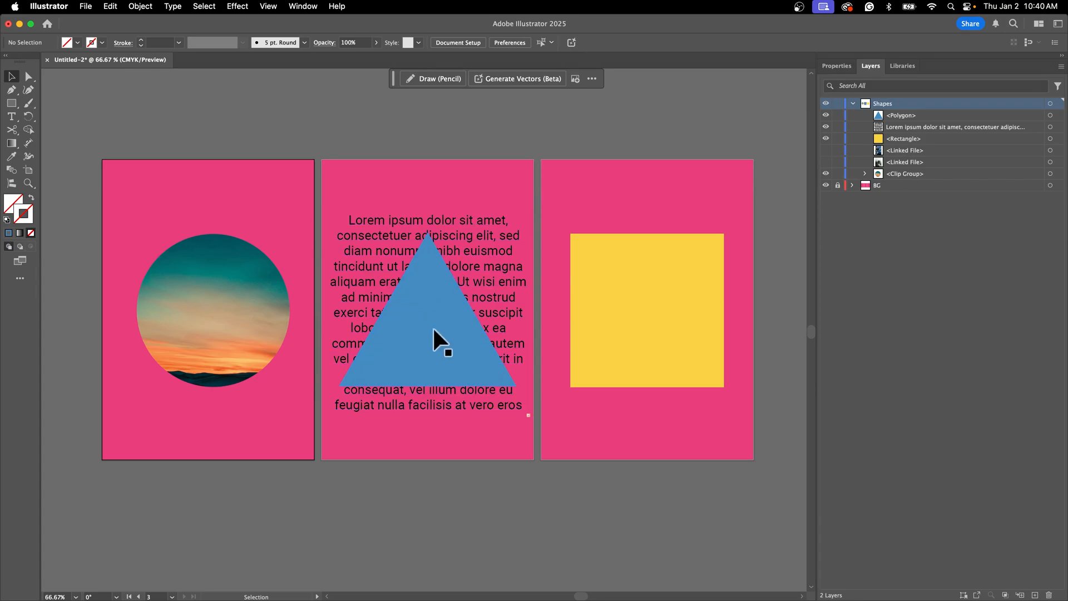
mouse_move(439, 302)
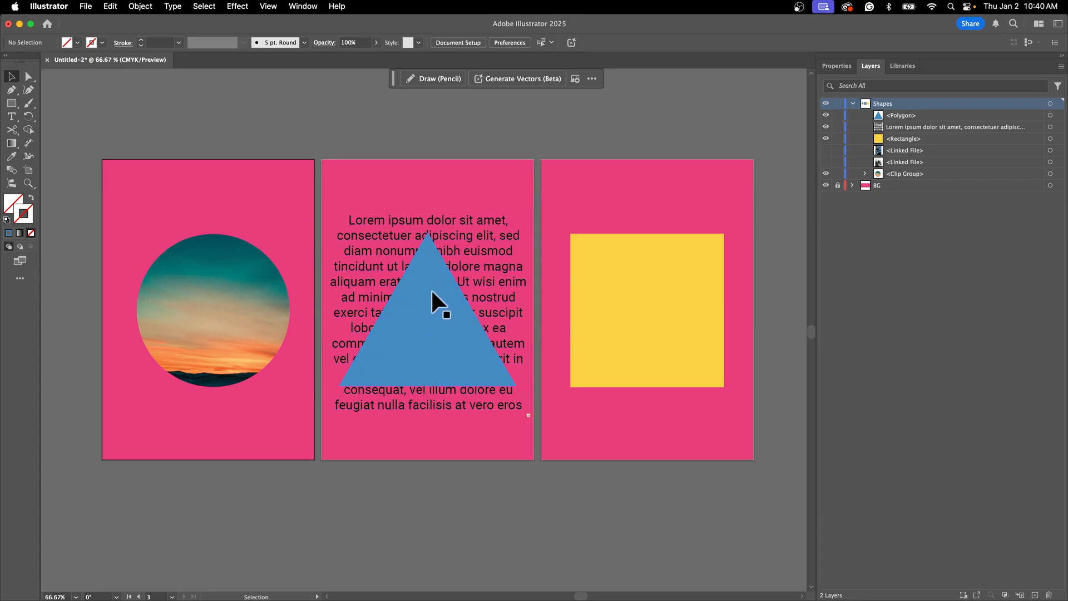
left_click(901, 115)
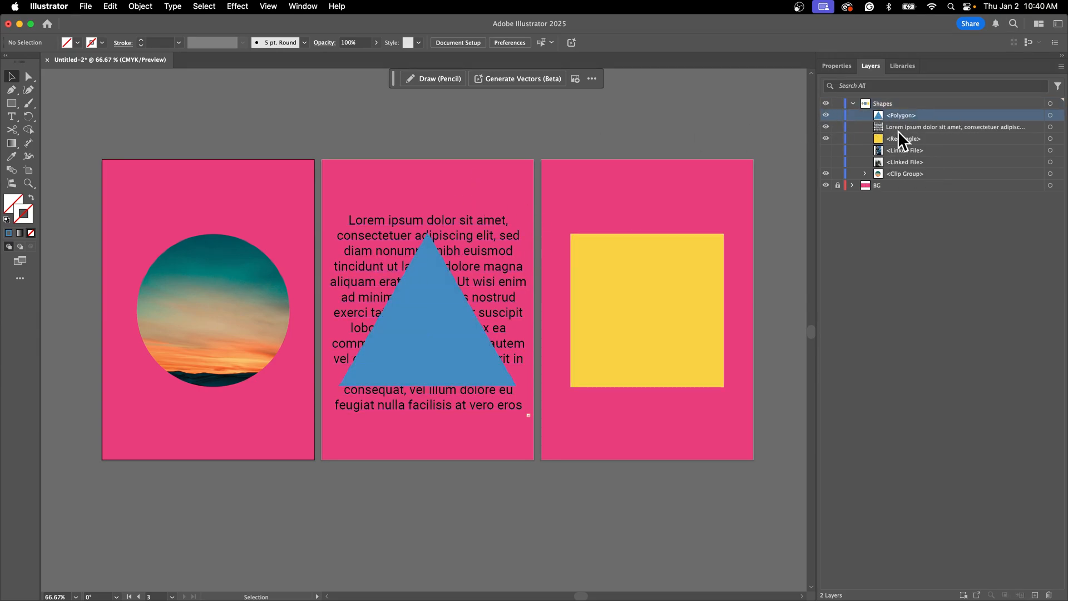
left_click(953, 127)
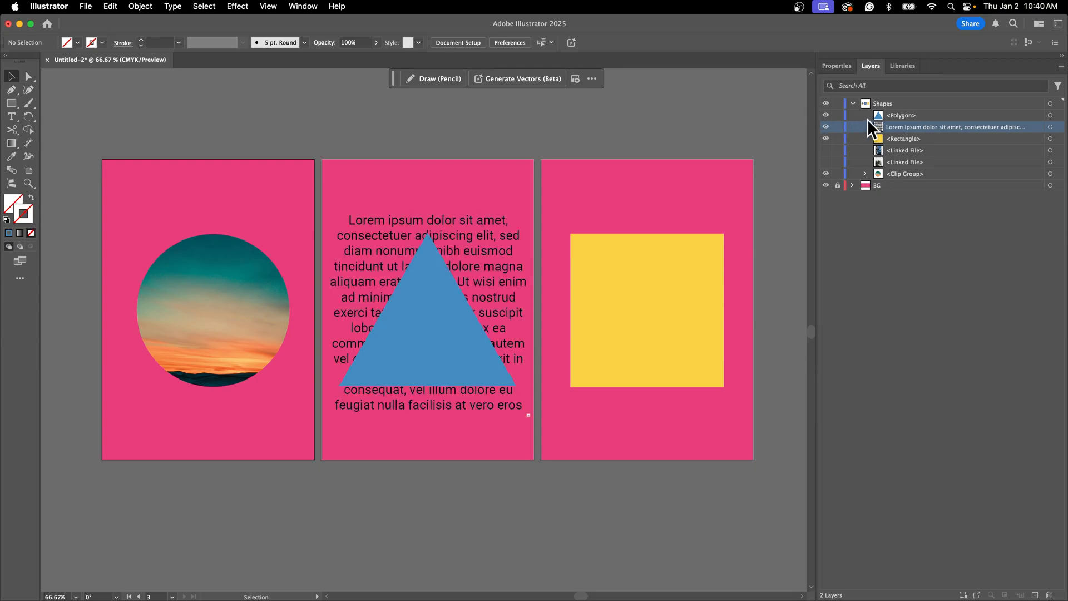
left_click(901, 115)
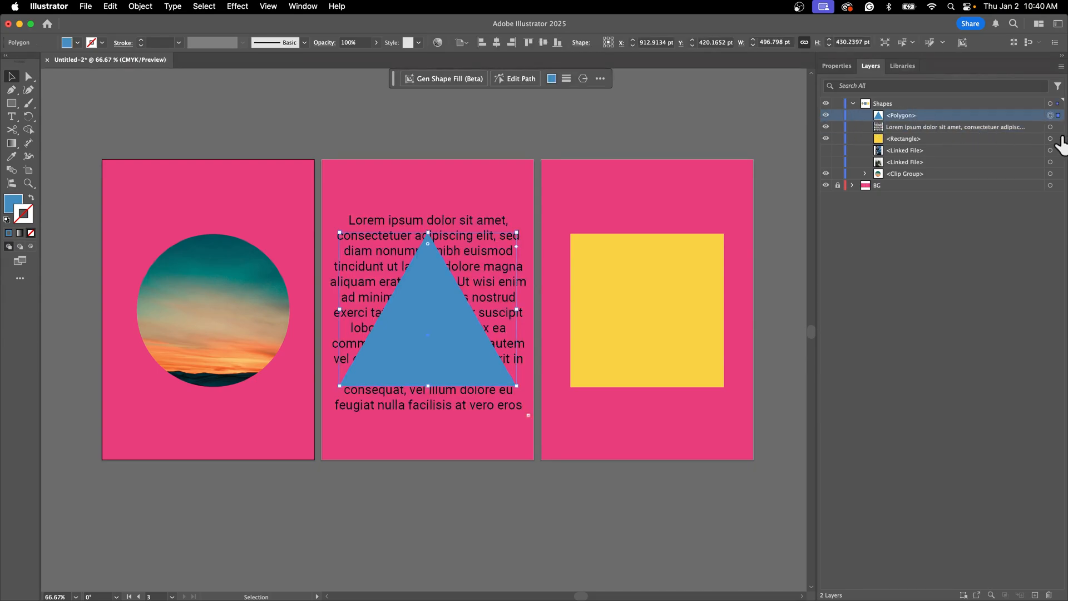
left_click(427, 311)
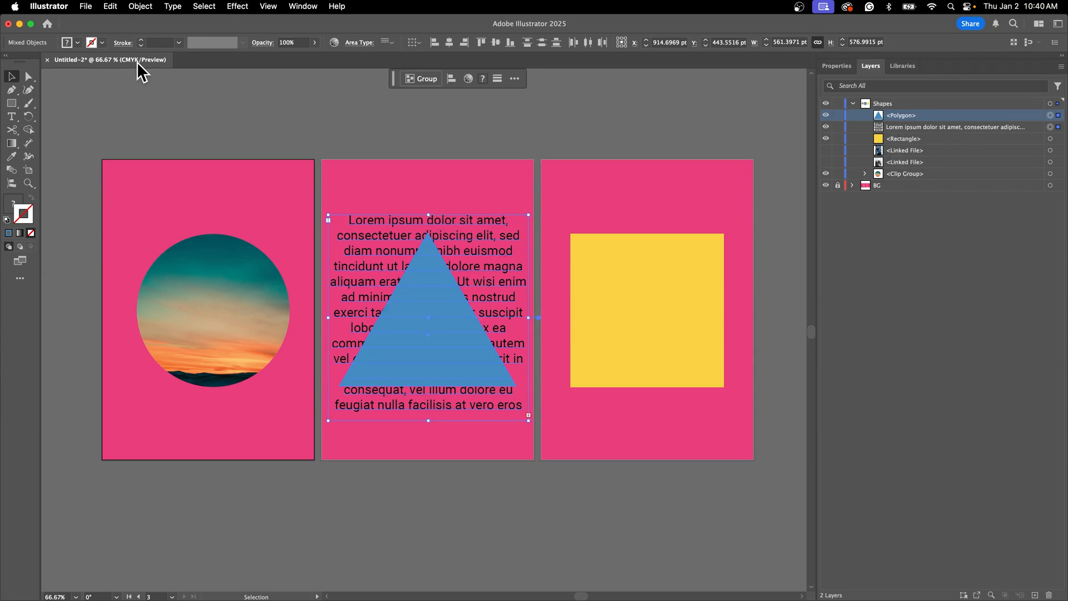
mouse_move(449, 273)
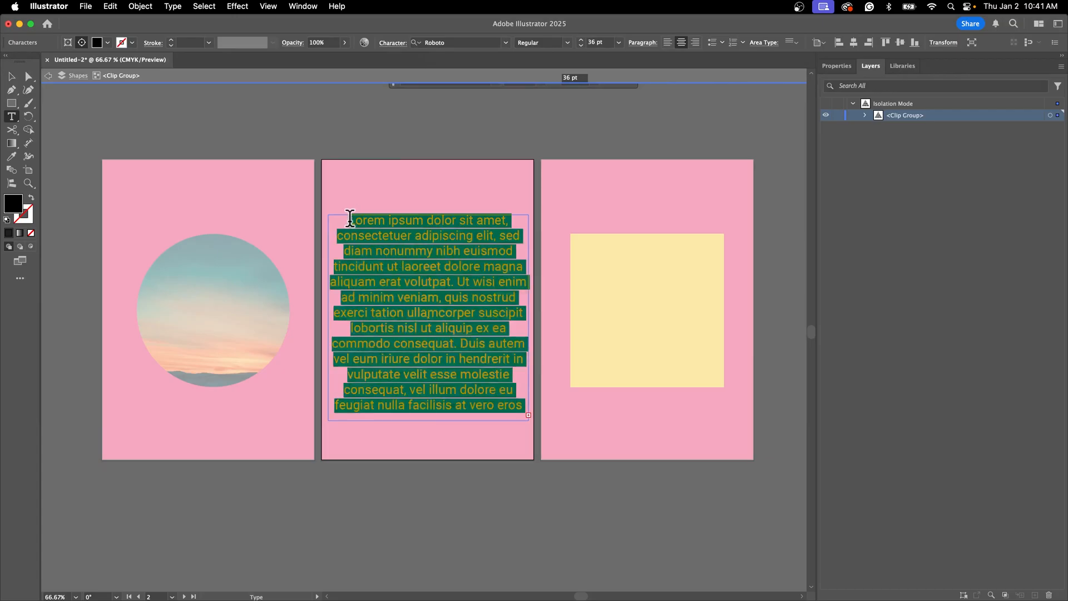
Select the word Lorem inside the triangle clip, then exit isolation mode.
double_click(367, 220)
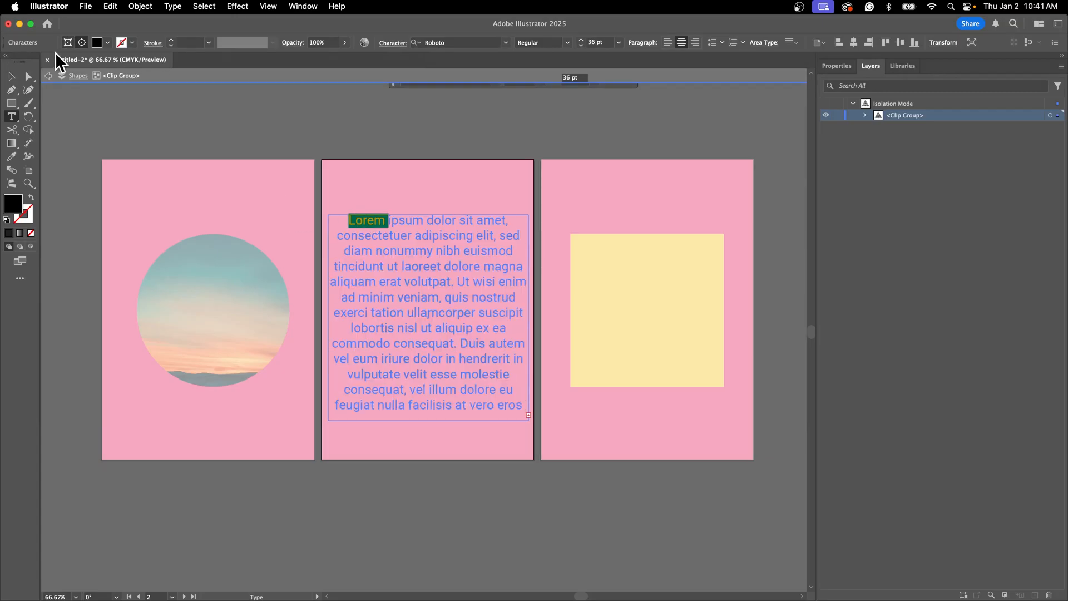
left_click(48, 76)
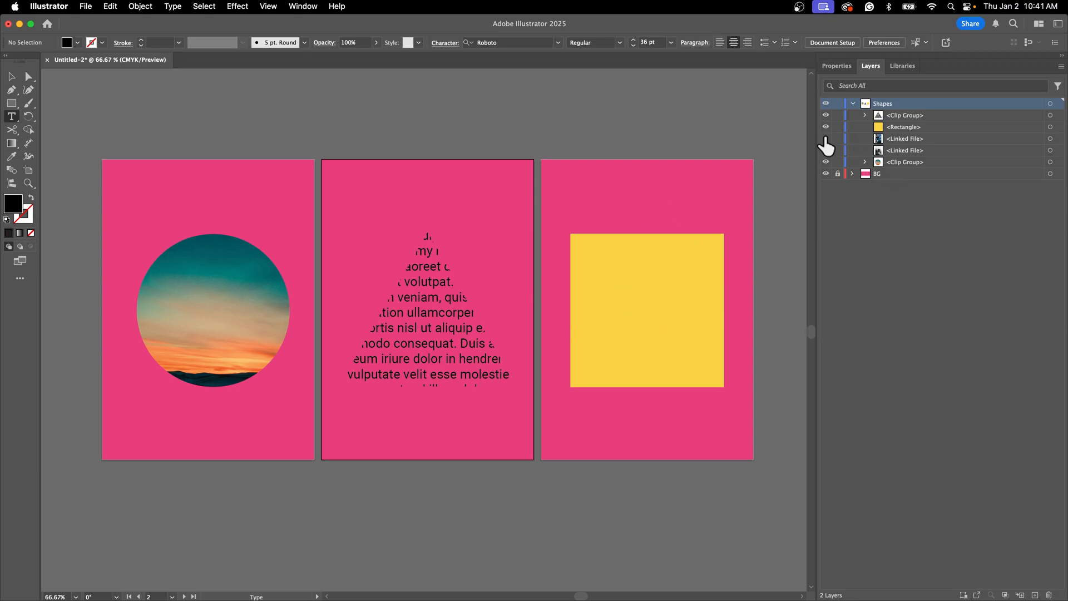
Turn on both coastal Linked File layers and clip one photo inside the yellow square.
left_click(825, 151)
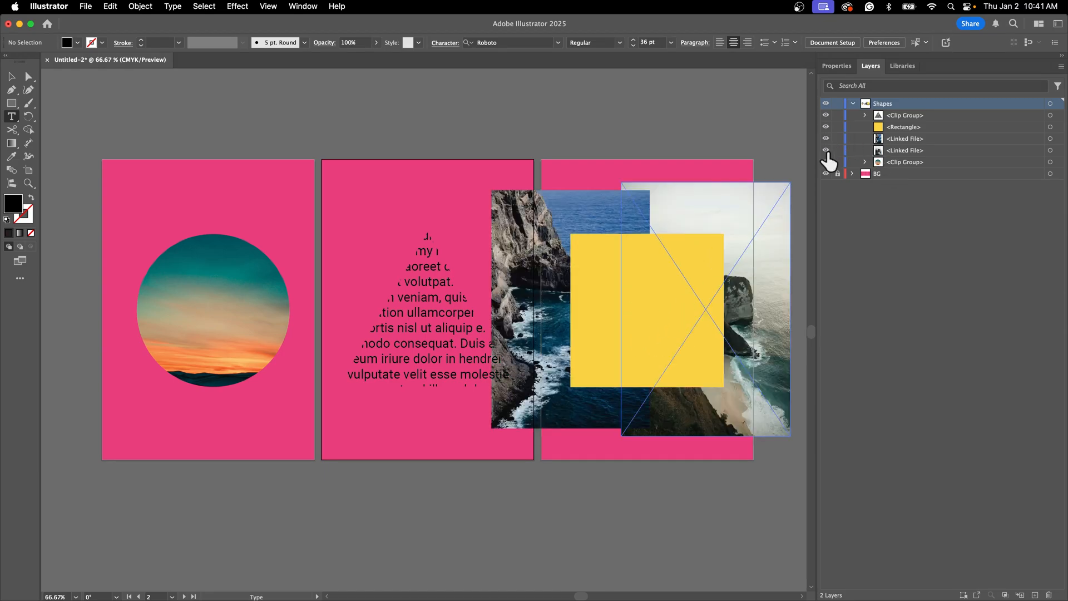
left_click(902, 126)
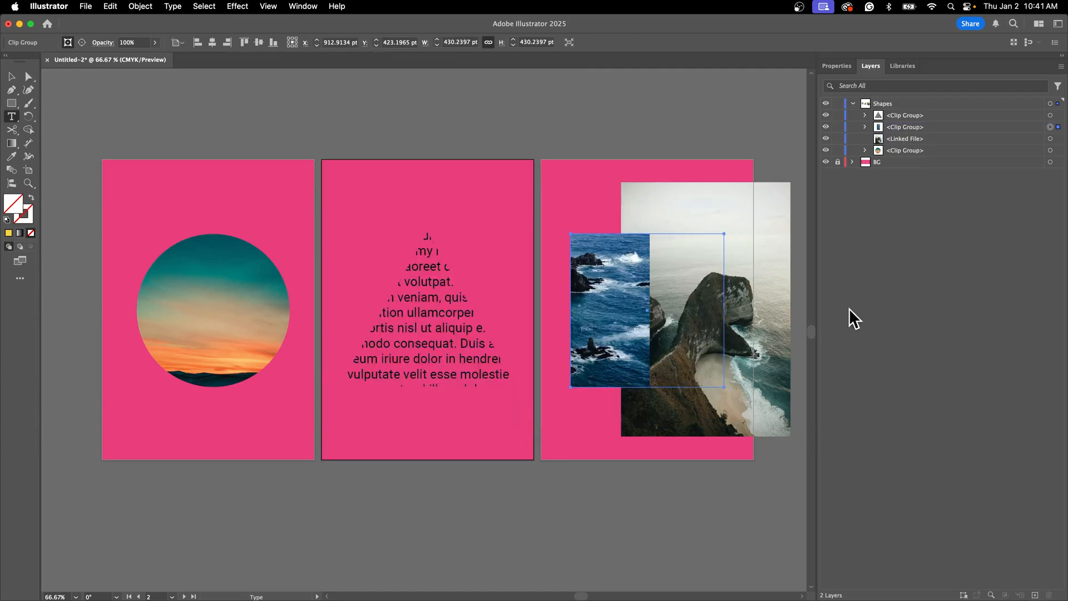
left_click(864, 127)
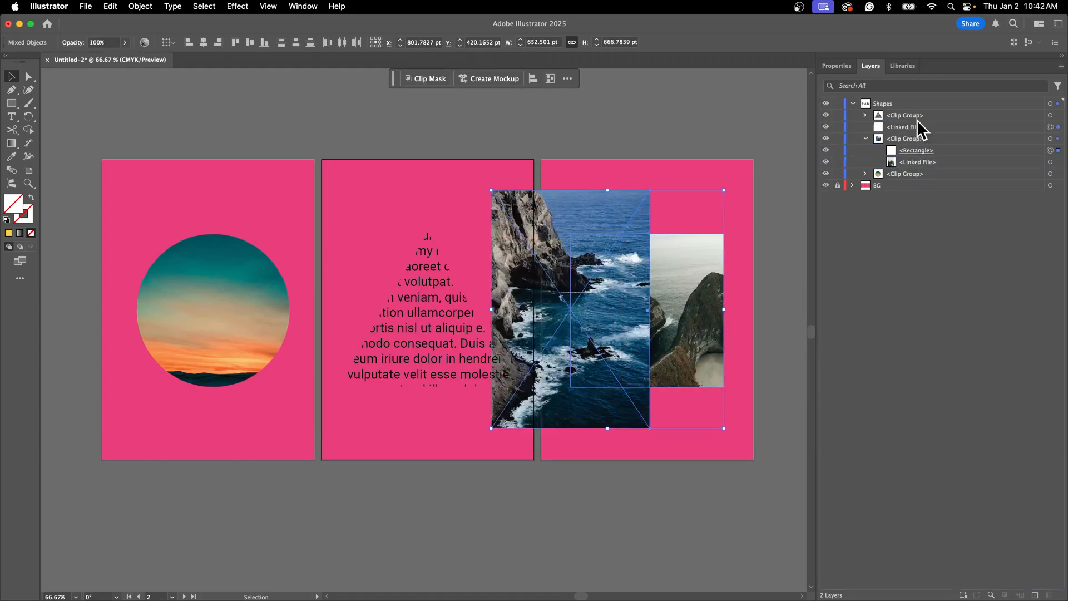
Move the second photo into the square clip group and shift the ocean photo left.
left_click(904, 127)
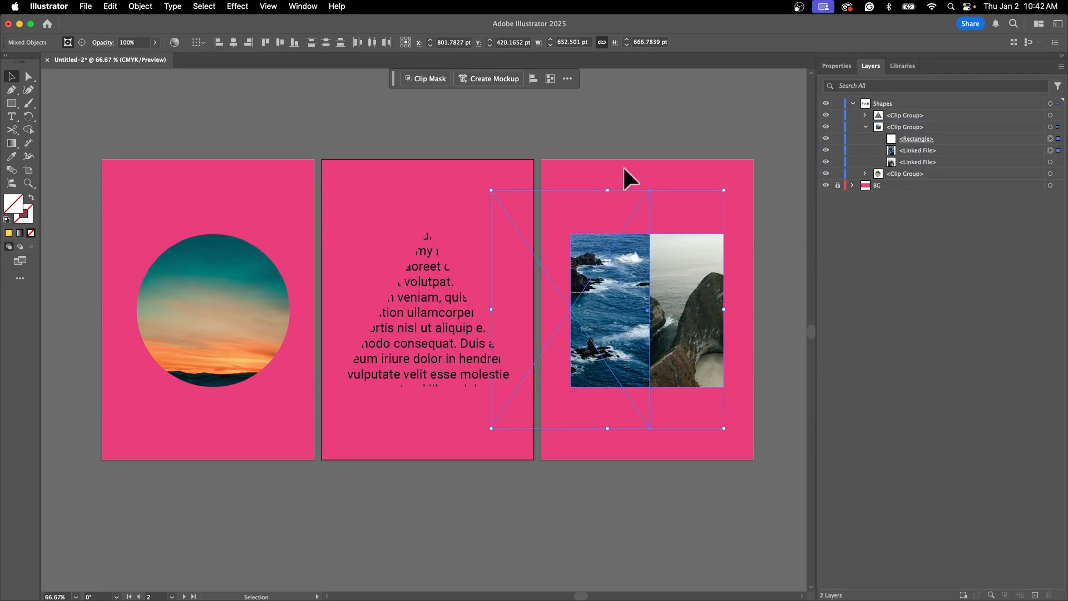
left_click(622, 145)
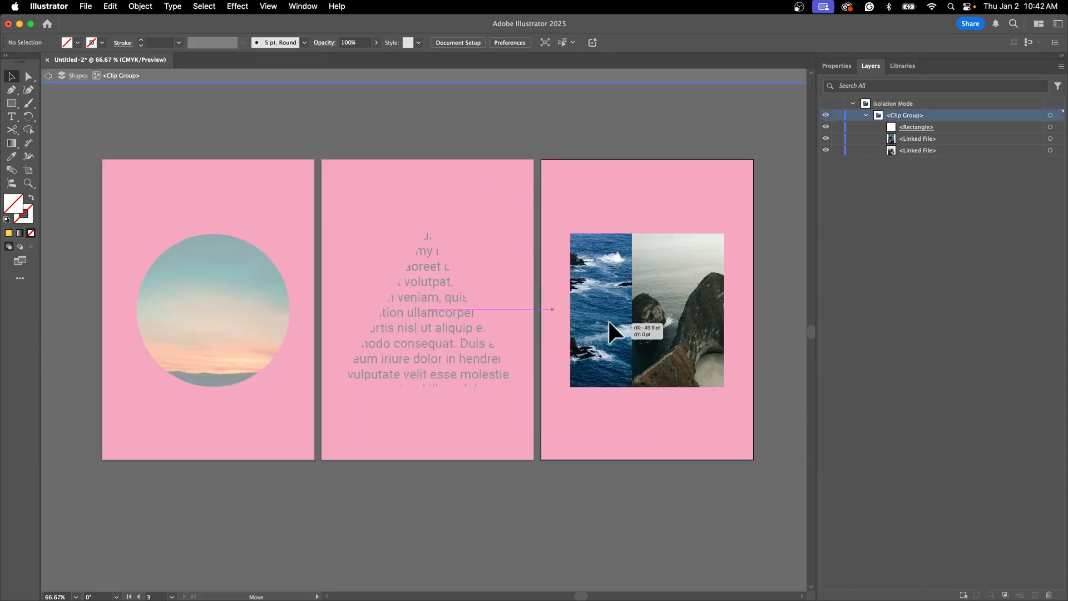
left_click_drag(613, 332, 654, 337)
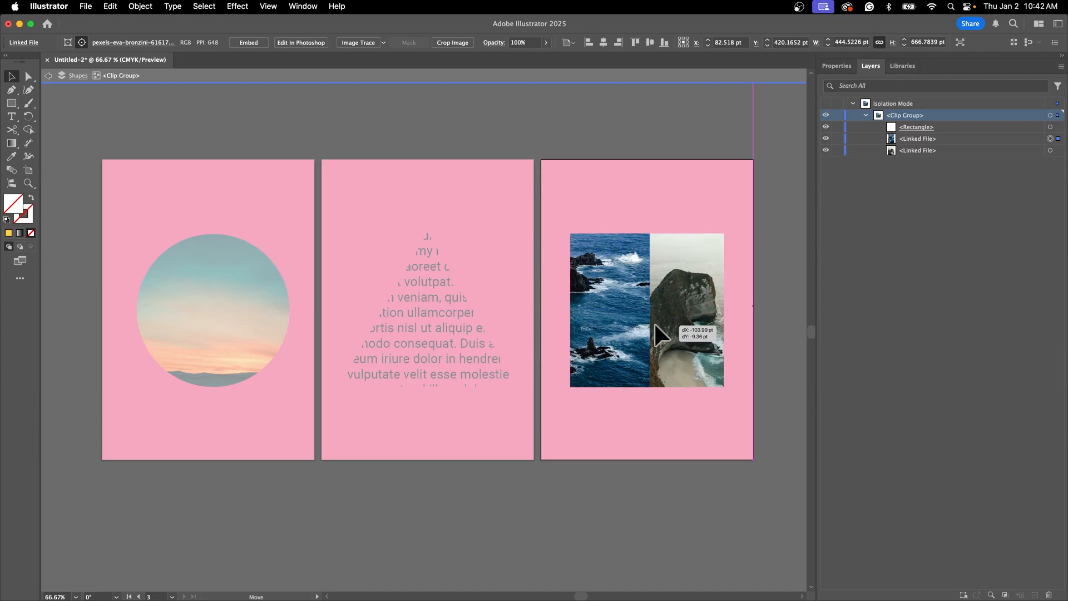
left_click(905, 116)
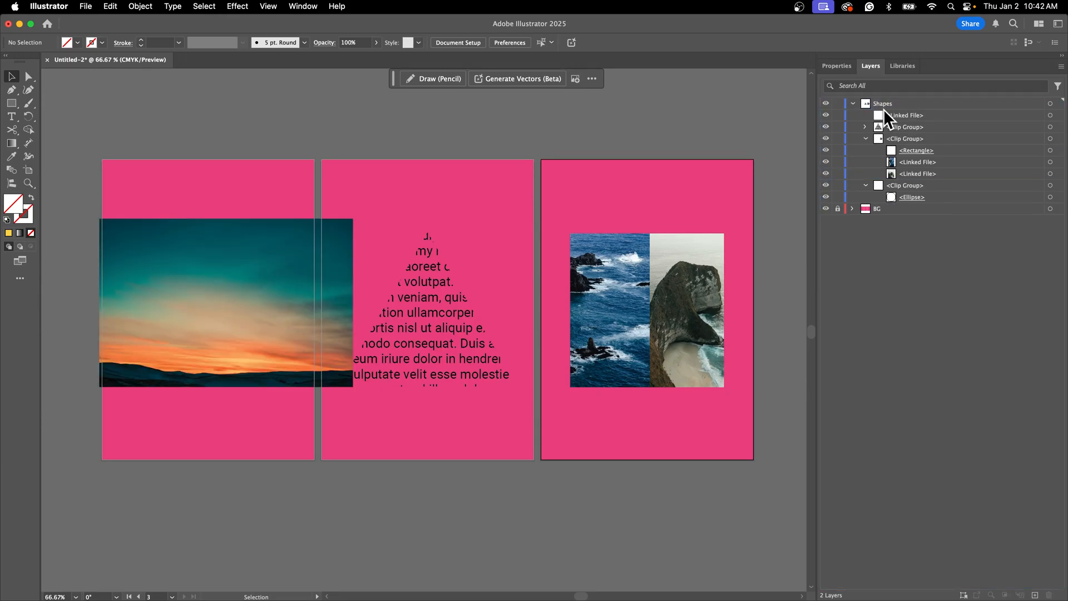
Move the paragraph from the triangle clip onto the sunset photo and bring it to front.
left_click(904, 115)
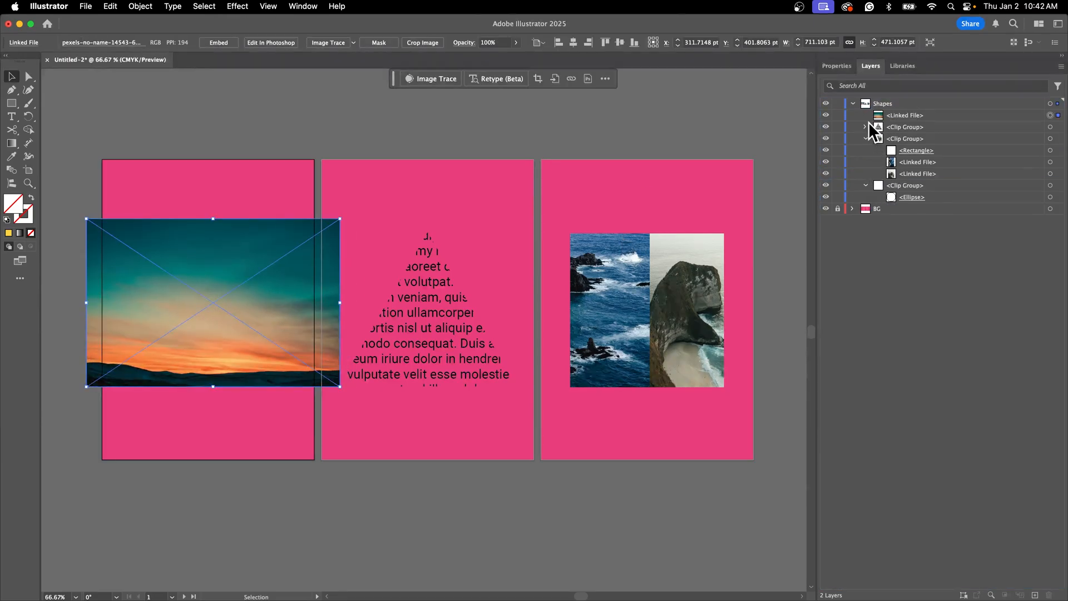
left_click(866, 127)
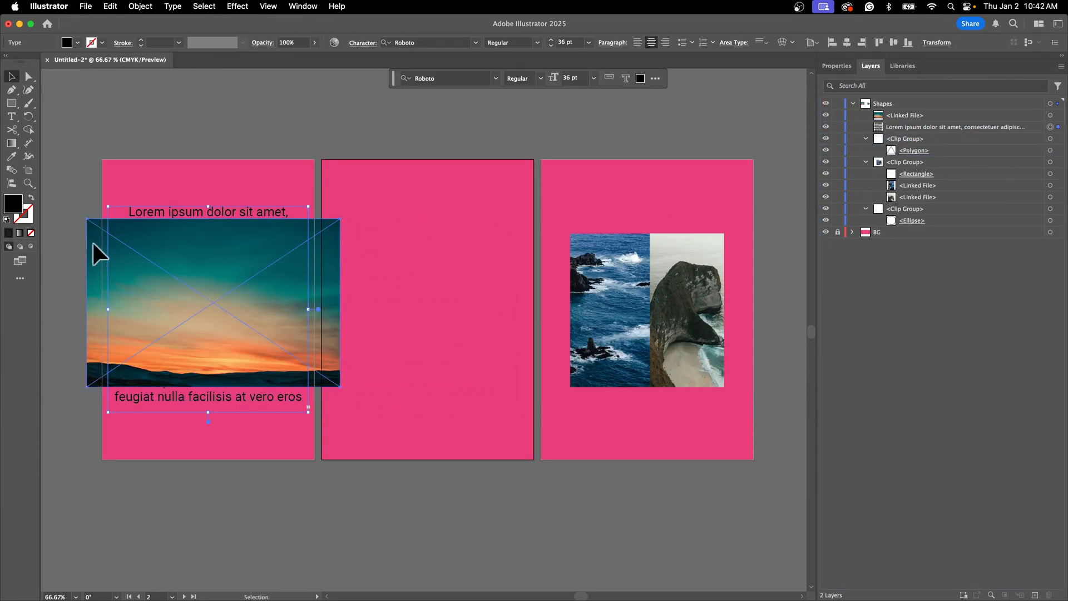
left_click(208, 303)
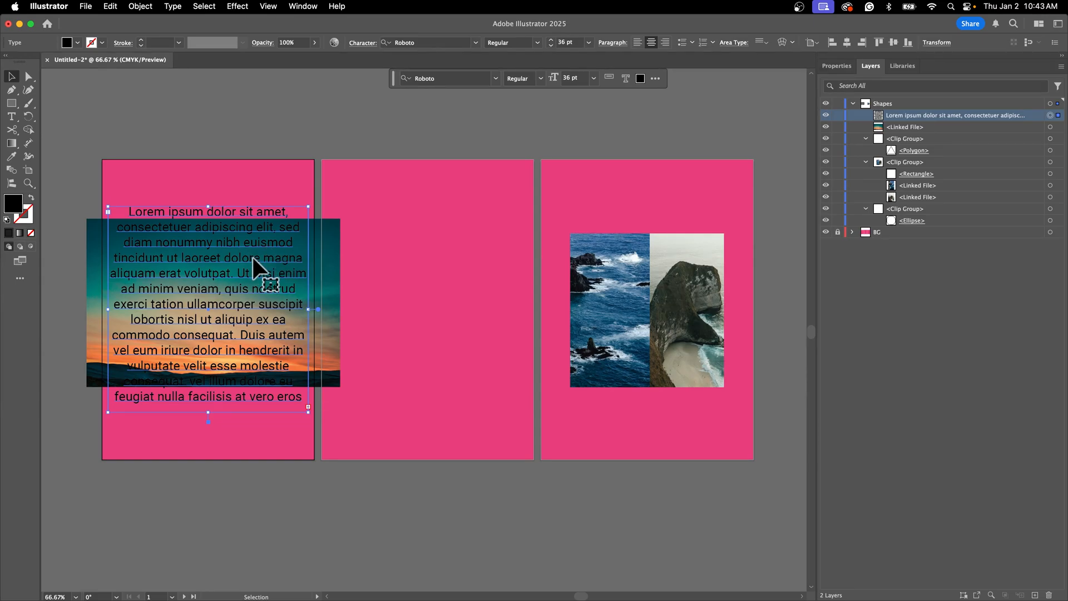
mouse_move(1049, 133)
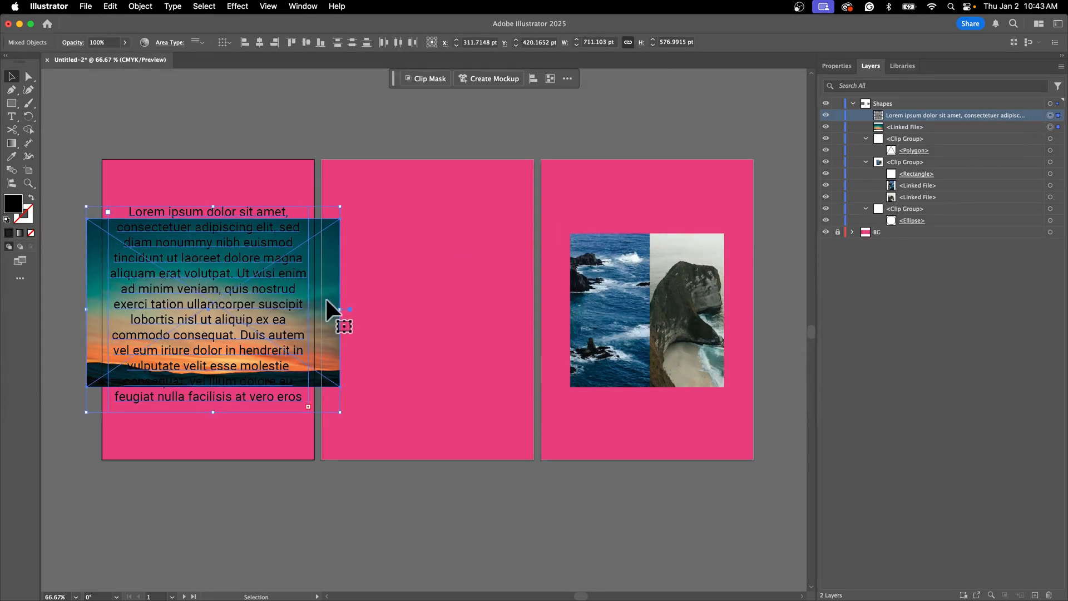
Clip the sunset photo into the paragraph text, accept the complexity warning, then deselect.
left_click(428, 78)
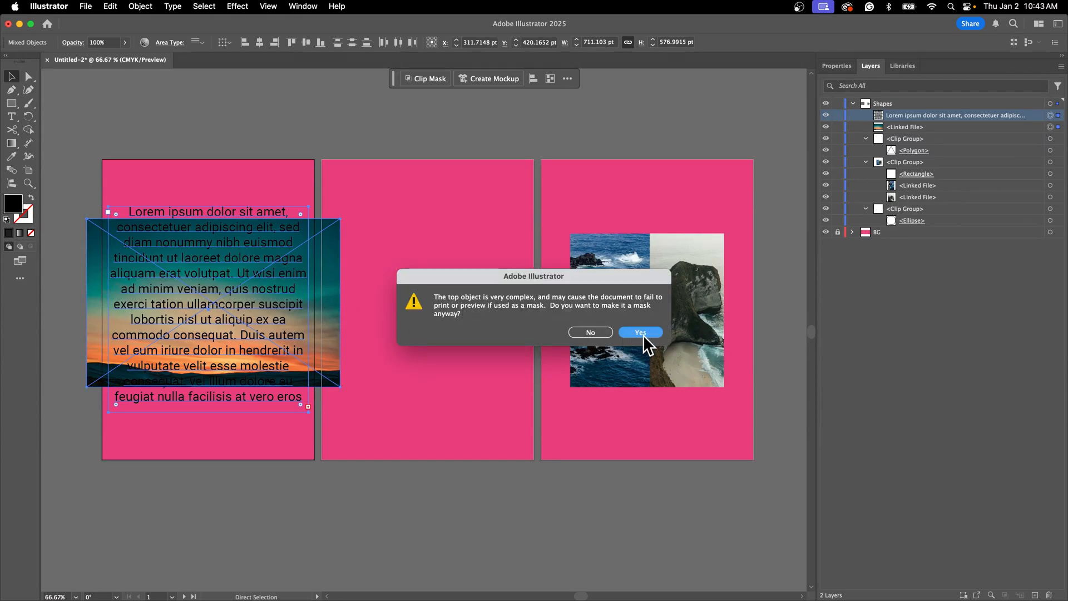
left_click(639, 332)
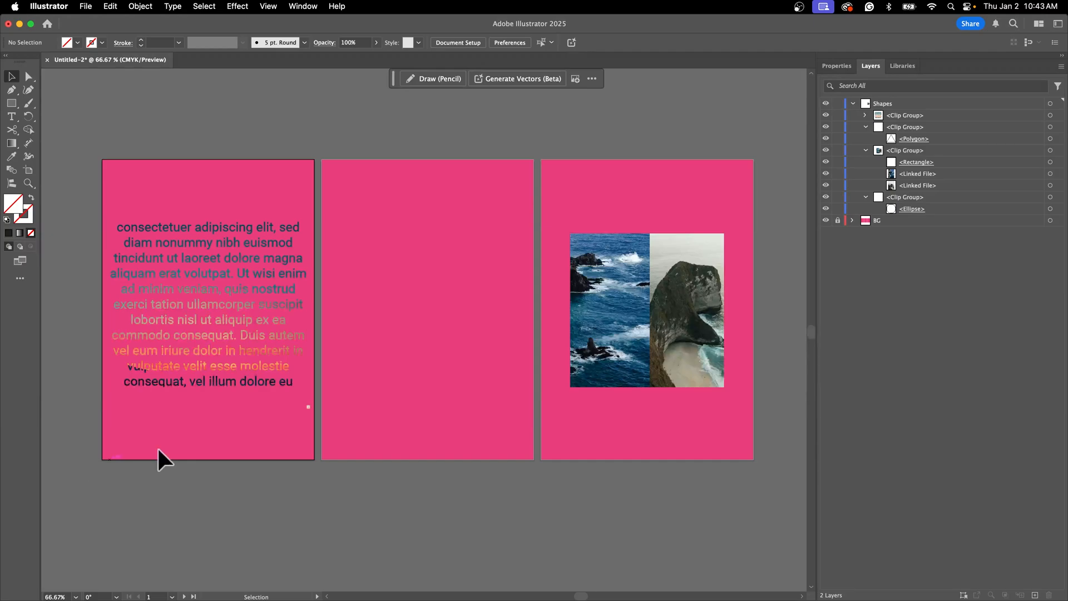
mouse_move(259, 470)
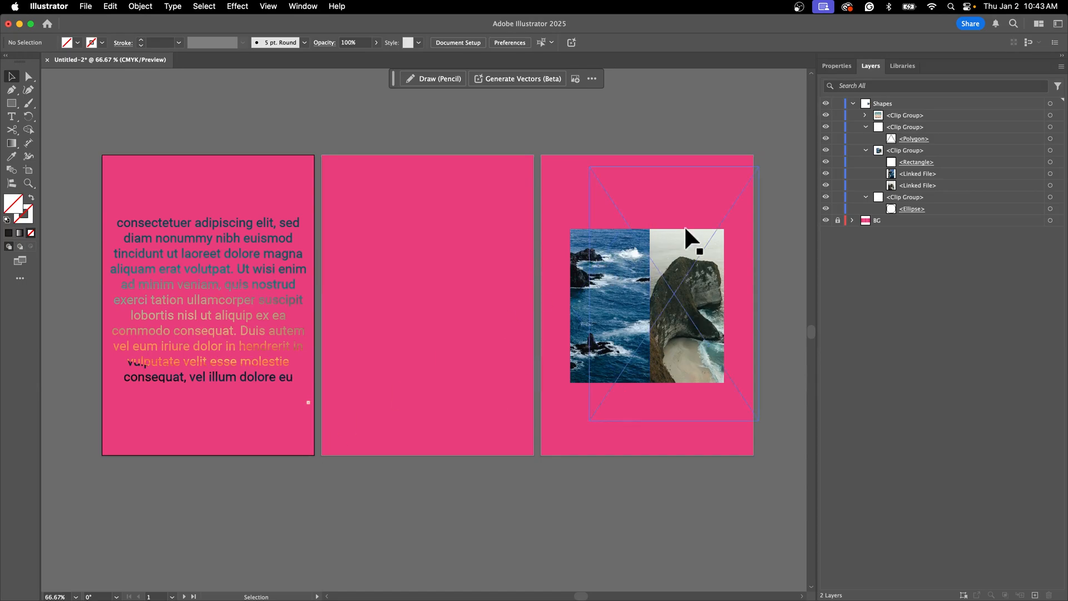
left_click(773, 194)
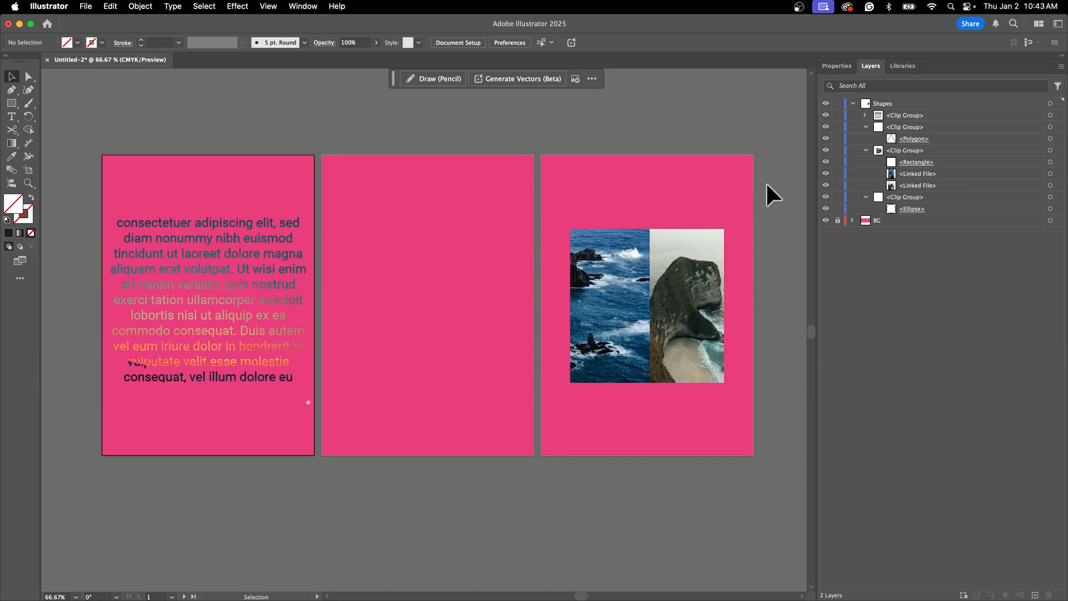